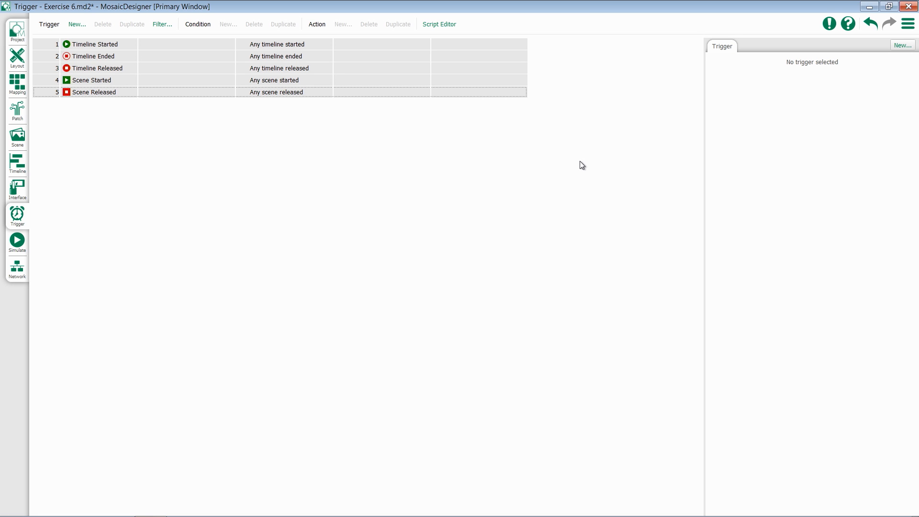
{"action": "mouse_move", "coordinate": [267, 63]}
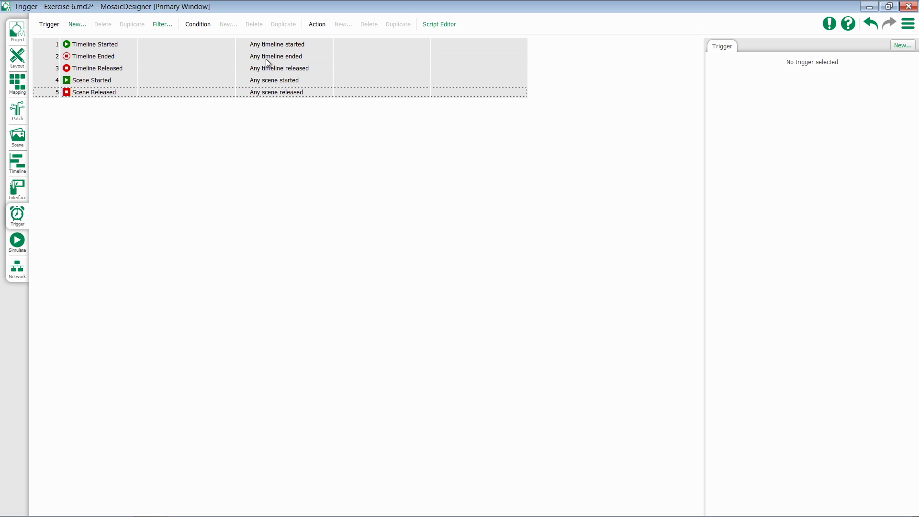
Tie trigger 1 (Timeline Started) to timeline 2: Main so it reads Main started.
{"action": "left_click", "coordinate": [95, 44]}
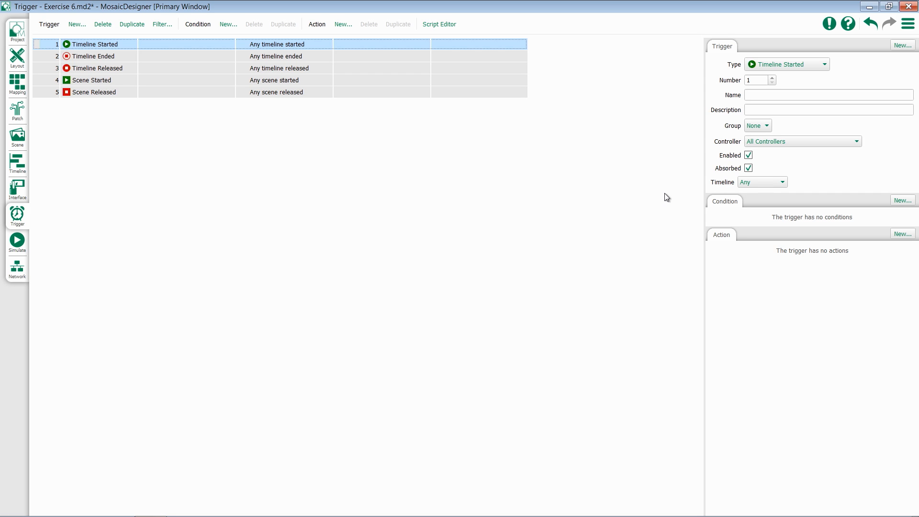
{"action": "mouse_move", "coordinate": [709, 192]}
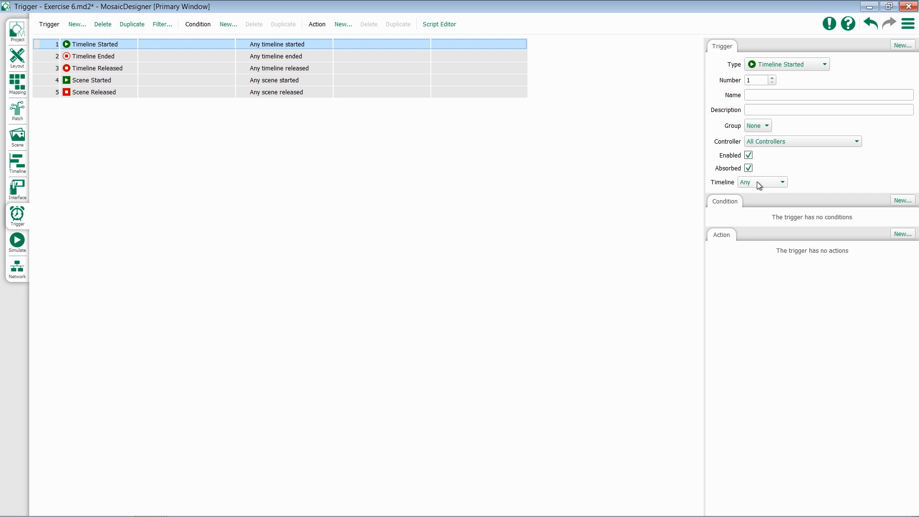
{"action": "left_click", "coordinate": [781, 182]}
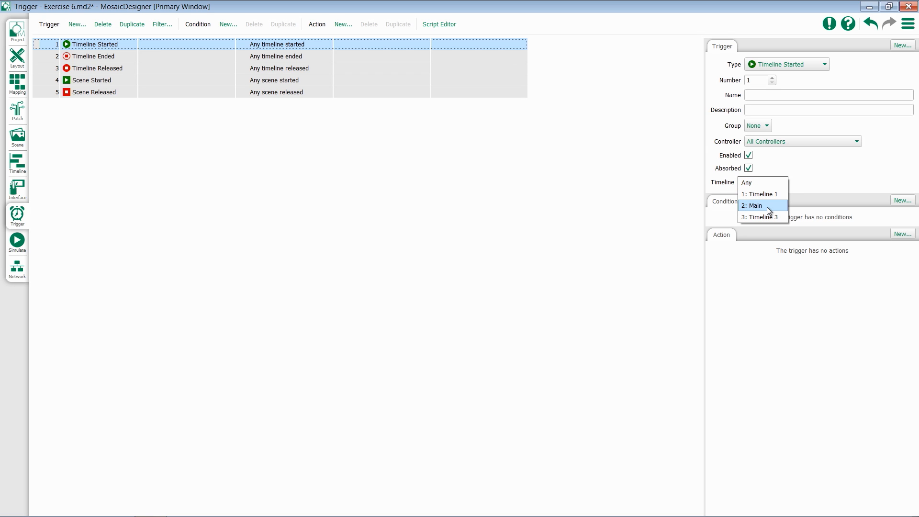
{"action": "left_click", "coordinate": [753, 204]}
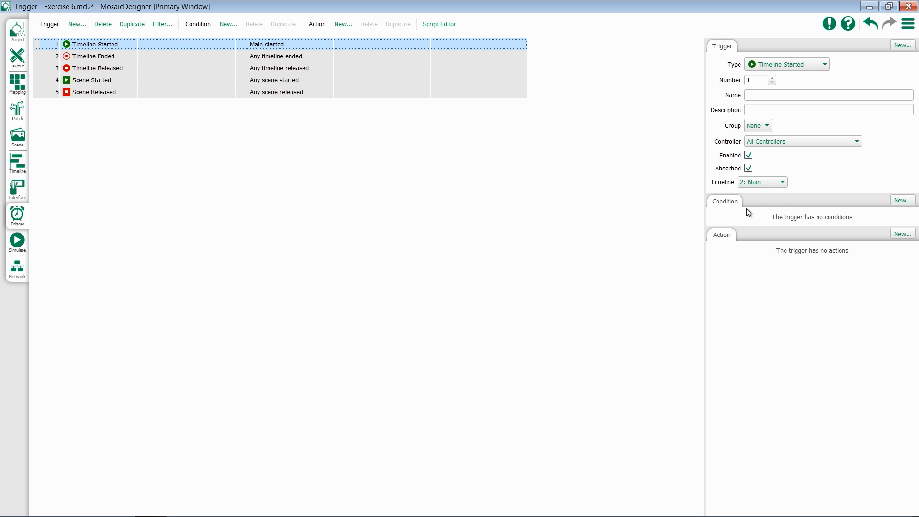
{"action": "mouse_move", "coordinate": [773, 196]}
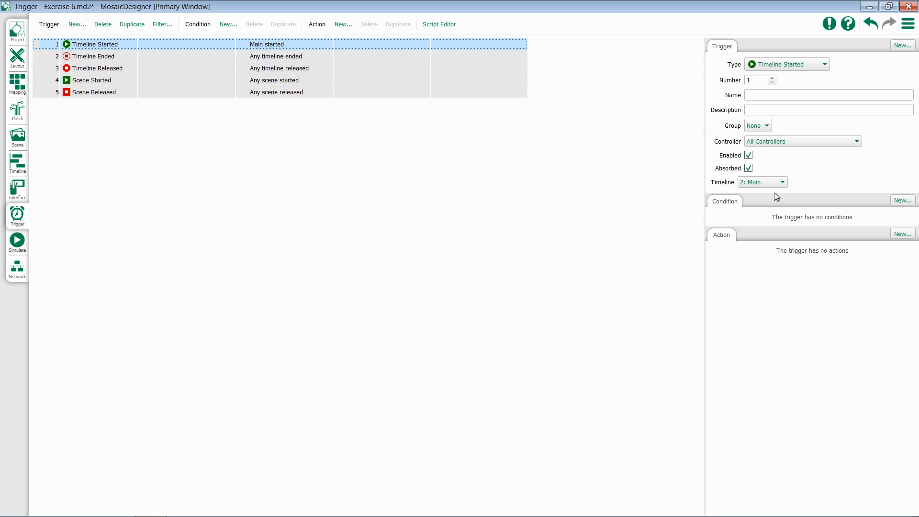
{"action": "mouse_move", "coordinate": [518, 161]}
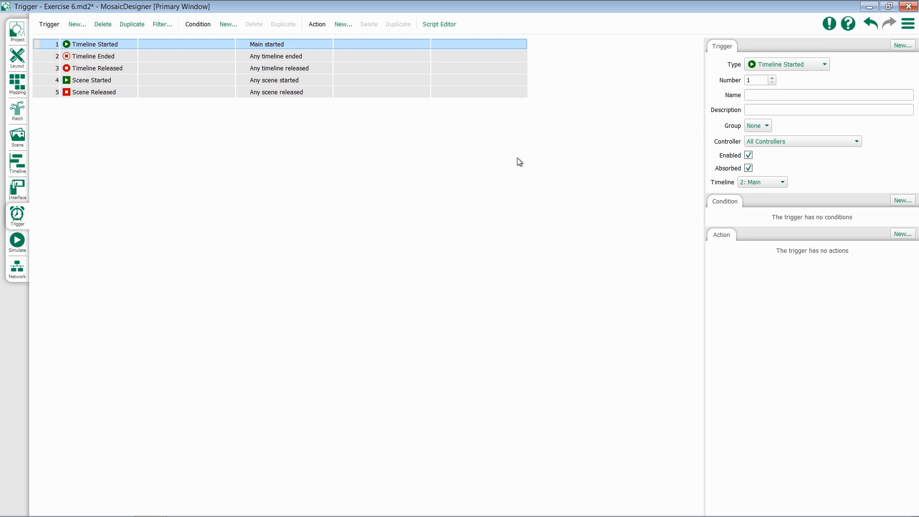
Tie trigger 2 (Timeline Ended) to timeline 2: Main so it reads Main ended.
{"action": "left_click", "coordinate": [93, 56]}
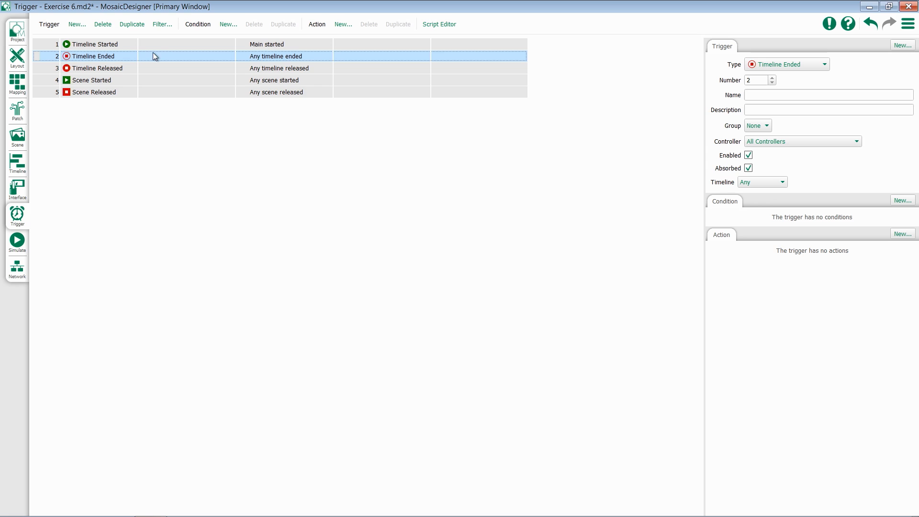
{"action": "mouse_move", "coordinate": [774, 201]}
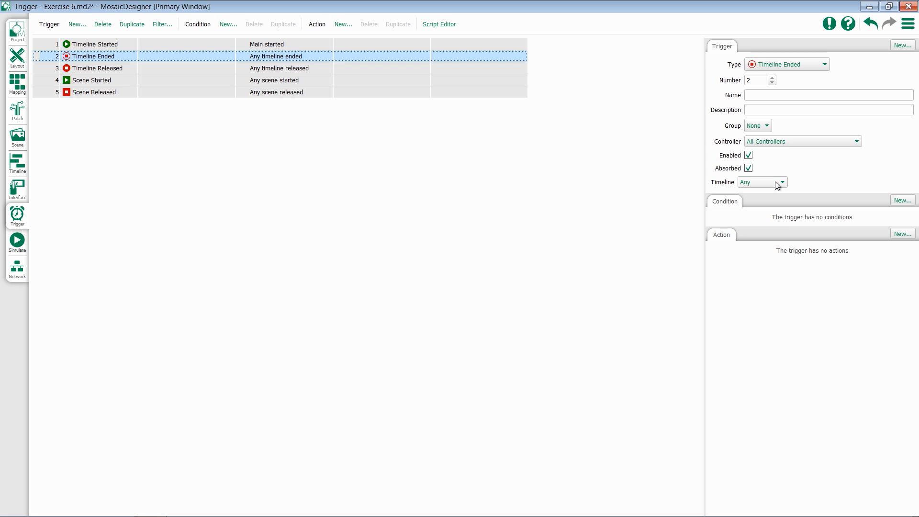
{"action": "left_click", "coordinate": [781, 182]}
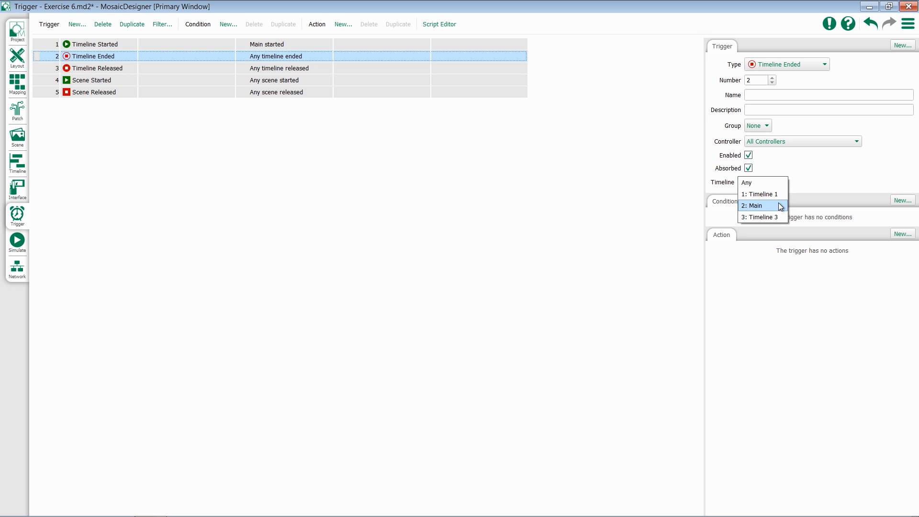
{"action": "left_click", "coordinate": [755, 206]}
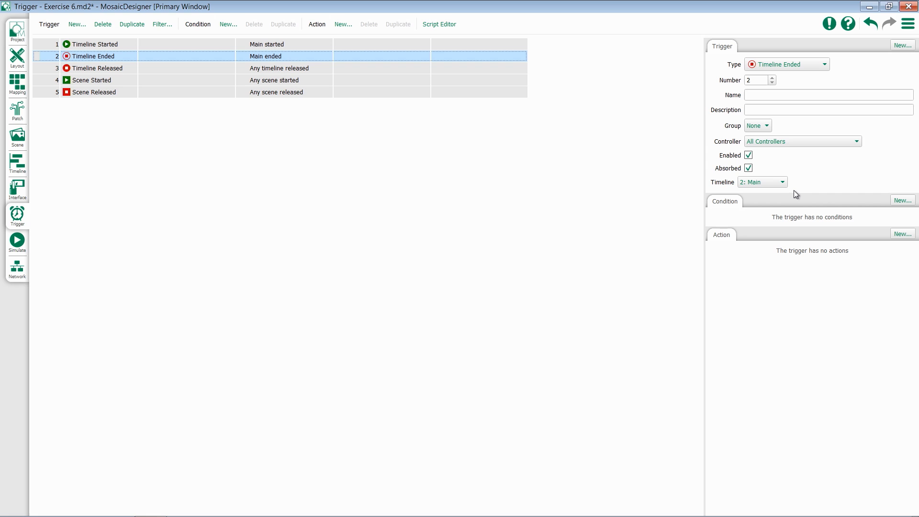
{"action": "mouse_move", "coordinate": [460, 163]}
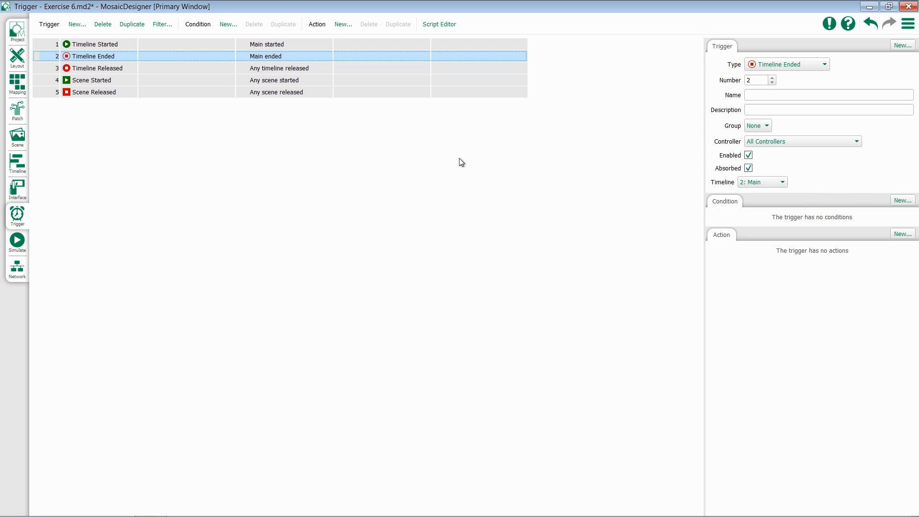
Tie trigger 3 (Timeline Released) to timeline 2: Main so it reads Main released.
{"action": "left_click", "coordinate": [96, 67]}
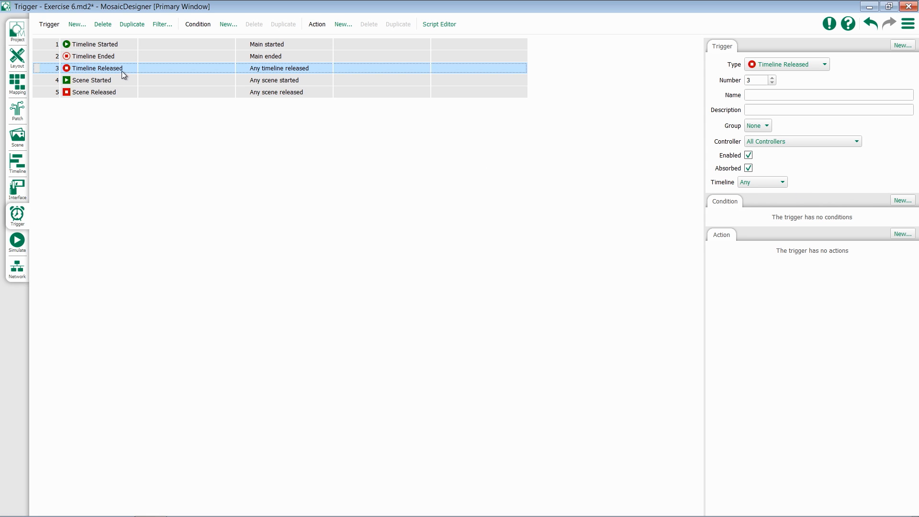
{"action": "mouse_move", "coordinate": [462, 184]}
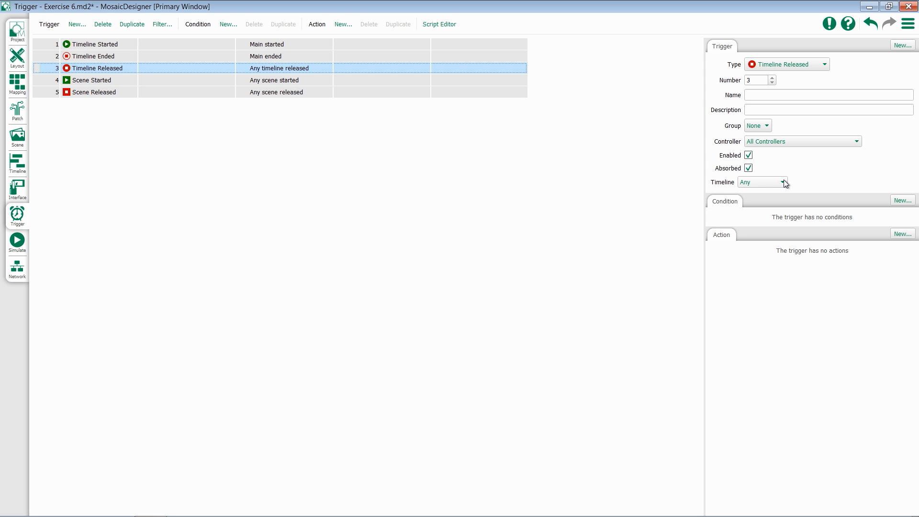
{"action": "mouse_move", "coordinate": [760, 192]}
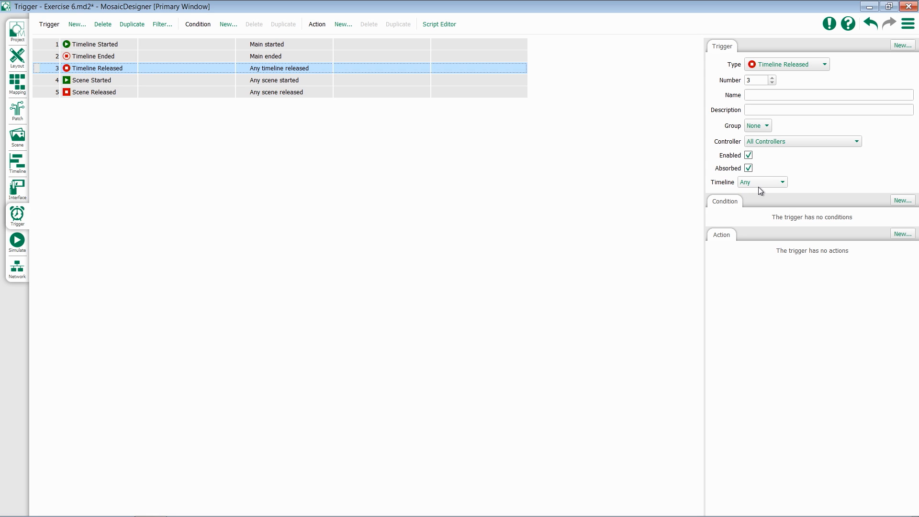
{"action": "left_click", "coordinate": [781, 182]}
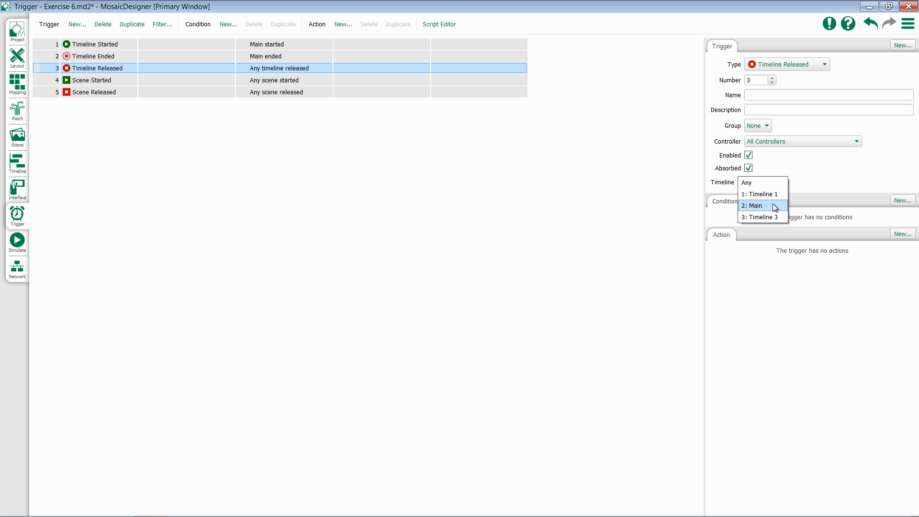
{"action": "left_click", "coordinate": [753, 206]}
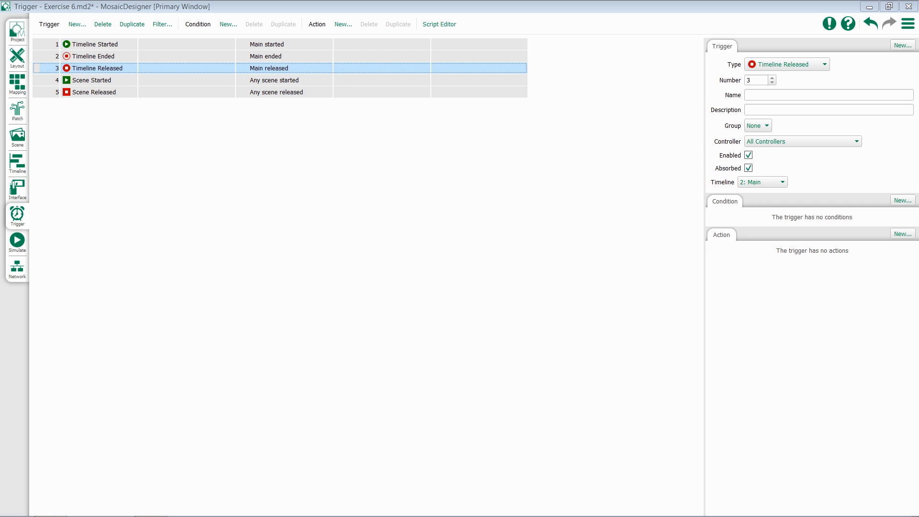
{"action": "mouse_move", "coordinate": [364, 129]}
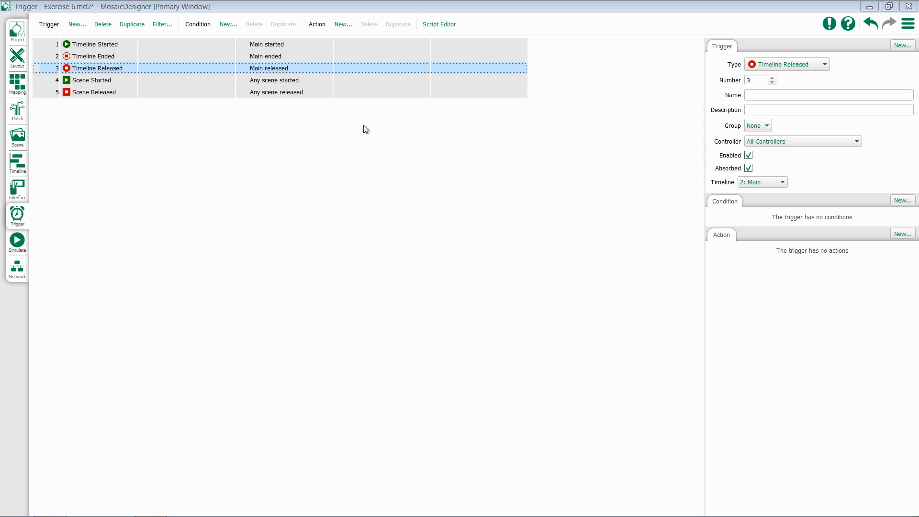
{"action": "mouse_move", "coordinate": [250, 132]}
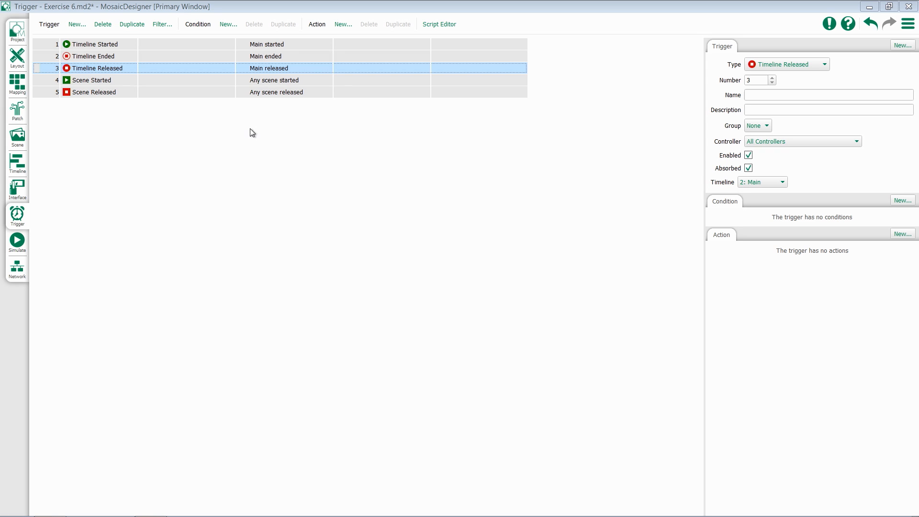
Target trigger 4 (Scene Started) at Scene 1, then select trigger 5 (Scene Released).
{"action": "left_click", "coordinate": [92, 80]}
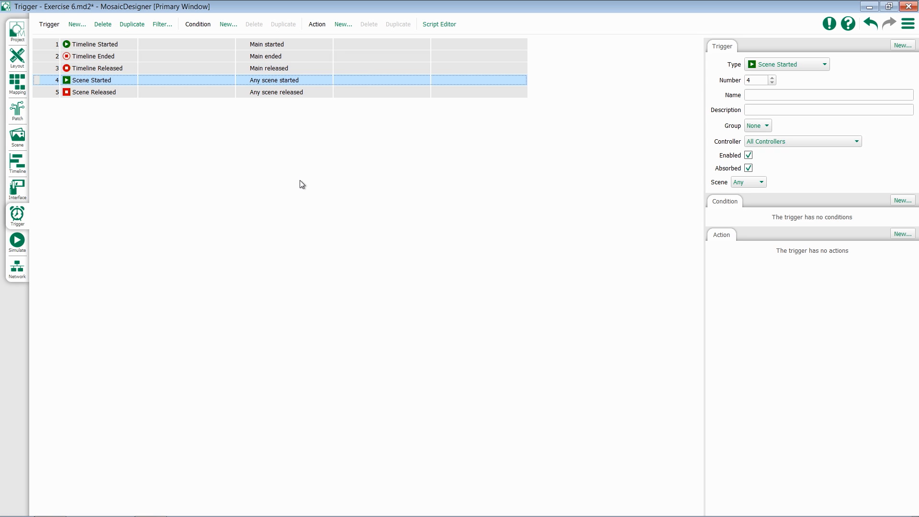
{"action": "mouse_move", "coordinate": [328, 177]}
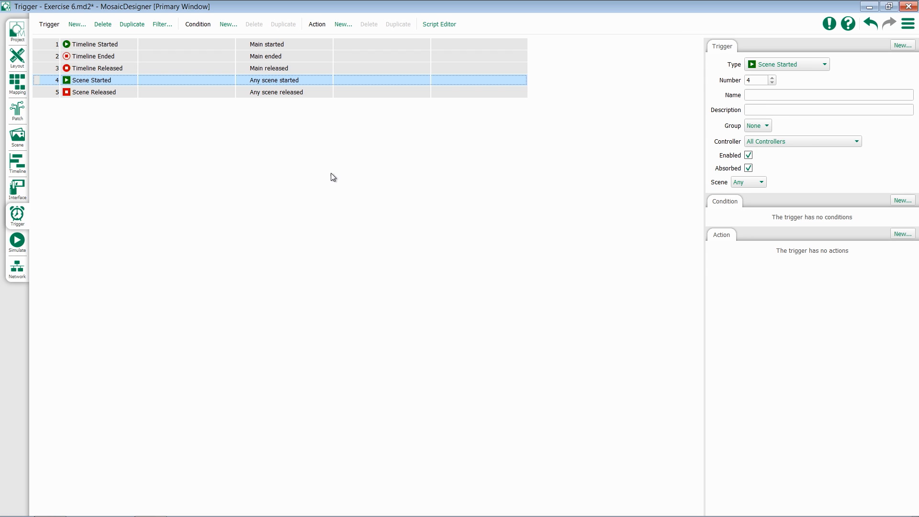
{"action": "mouse_move", "coordinate": [748, 188]}
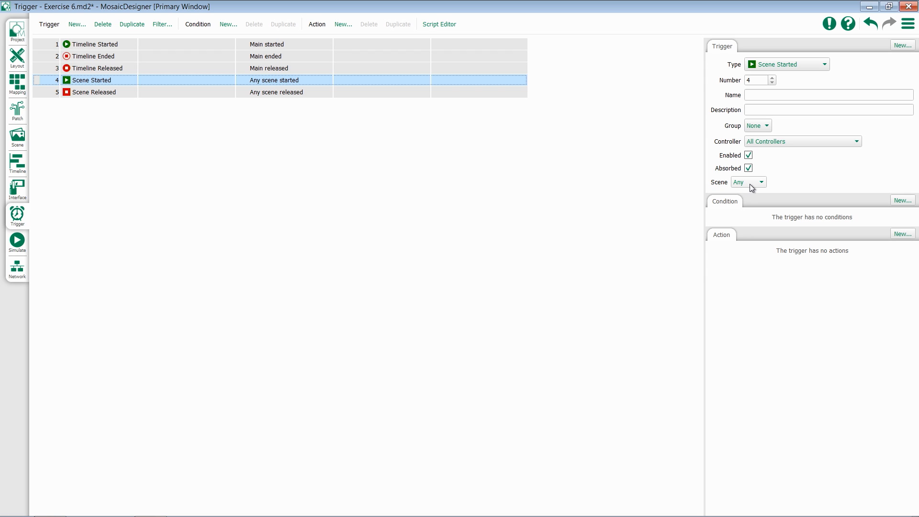
{"action": "left_click", "coordinate": [761, 182]}
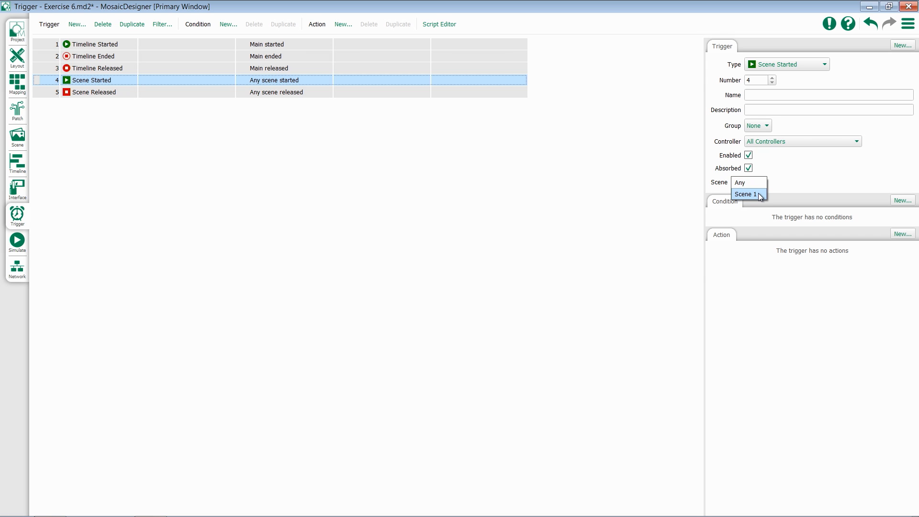
{"action": "left_click", "coordinate": [745, 195]}
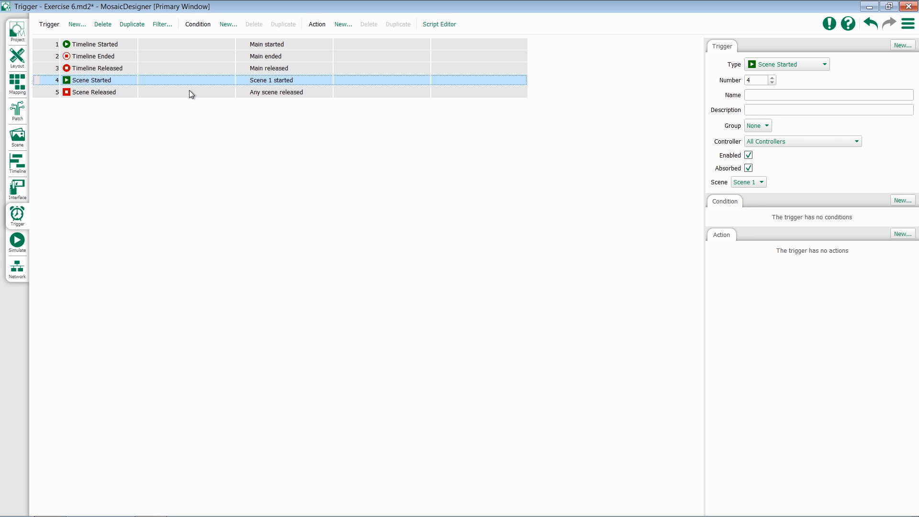
{"action": "left_click", "coordinate": [94, 92]}
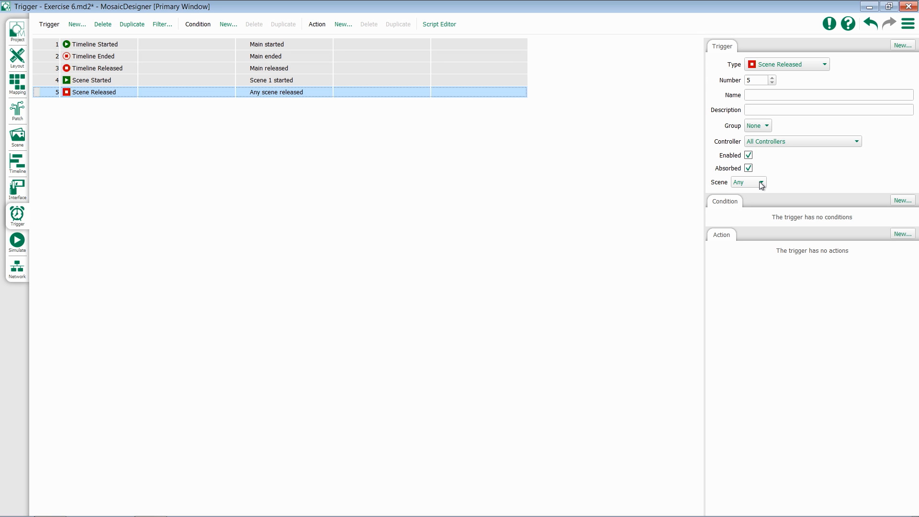
List the scene choices (Any, Scene 1) for the Scene Released trigger.
{"action": "left_click", "coordinate": [761, 182]}
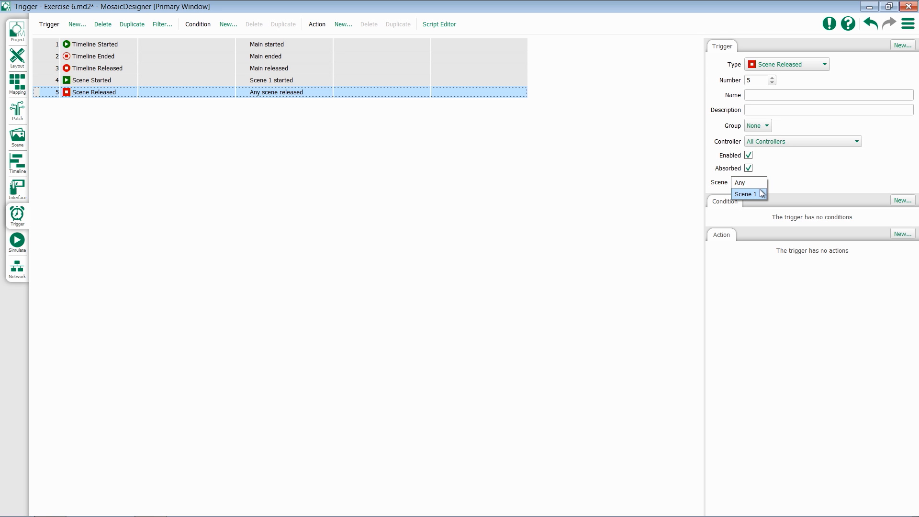
{"action": "mouse_move", "coordinate": [761, 196]}
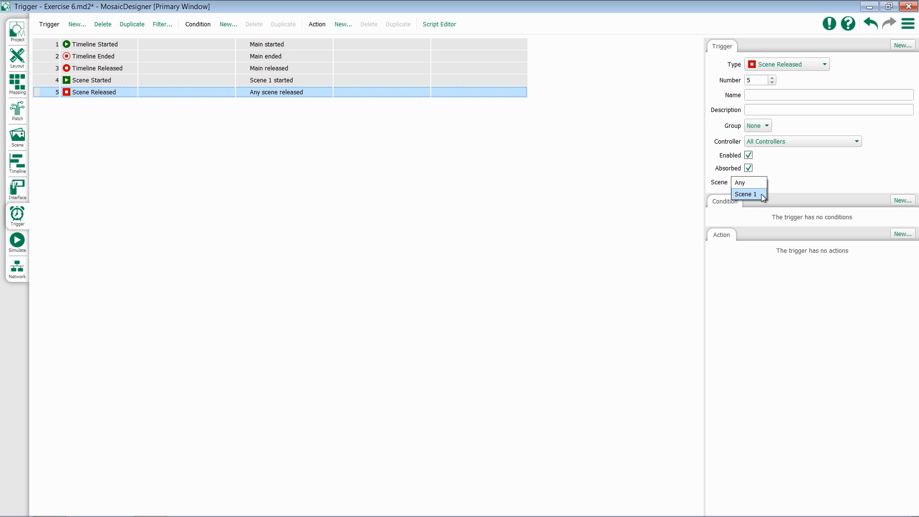